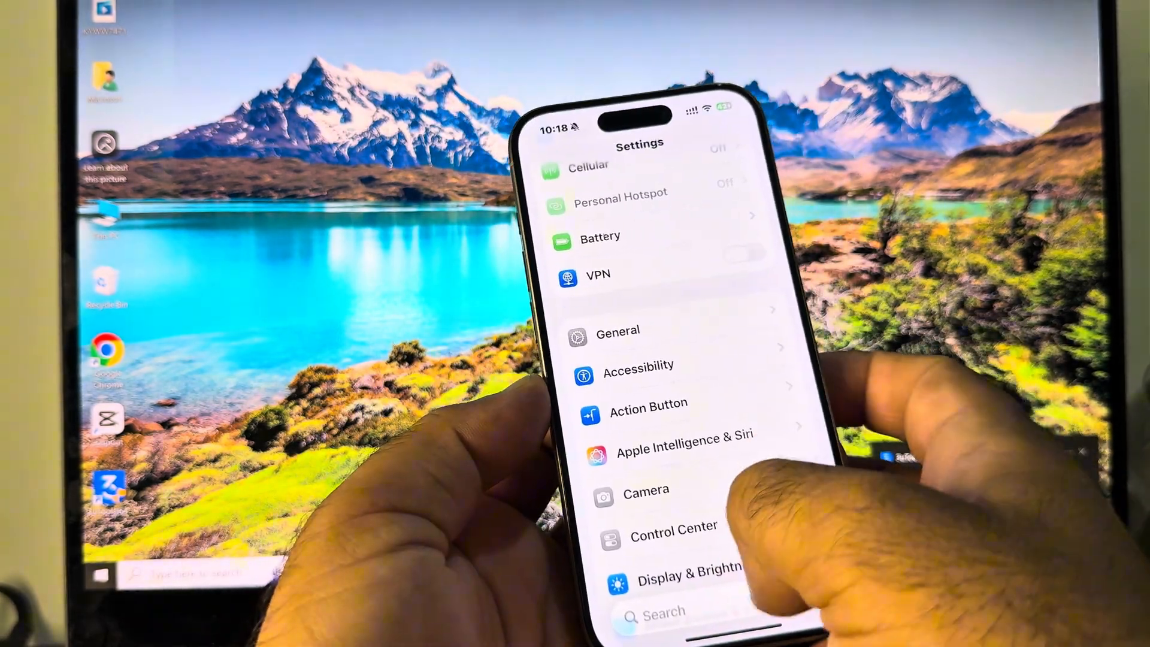
Scroll to General in iOS Settings and open Software Update.
scroll("down", 3)
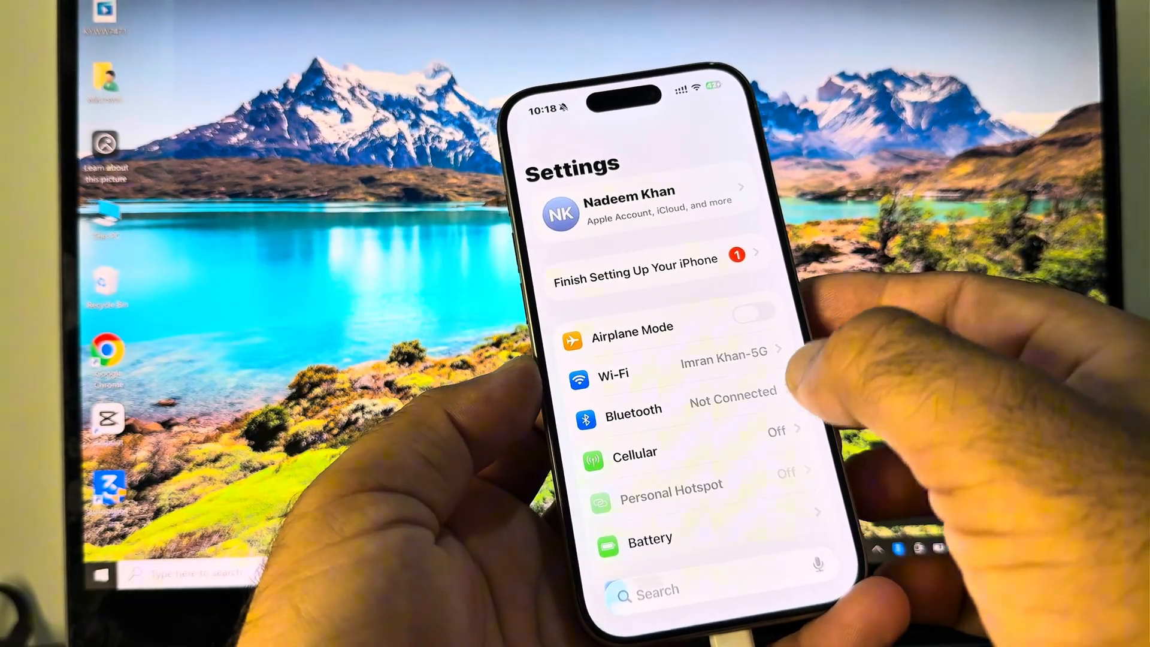
scroll("down", 3)
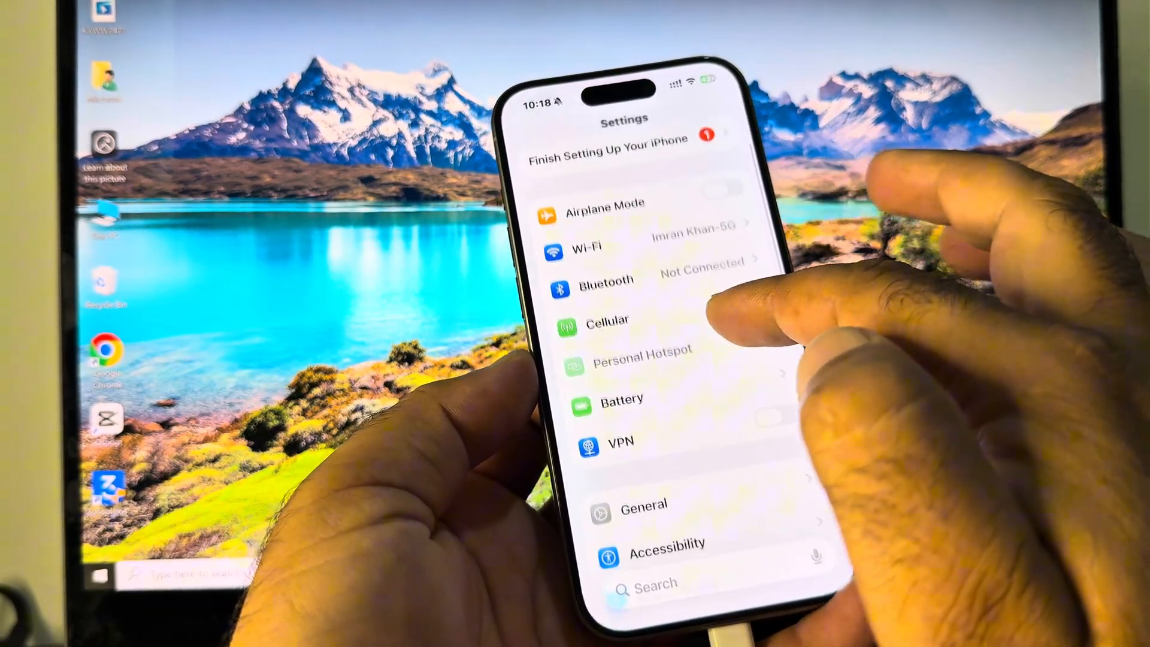
left_click(643, 504)
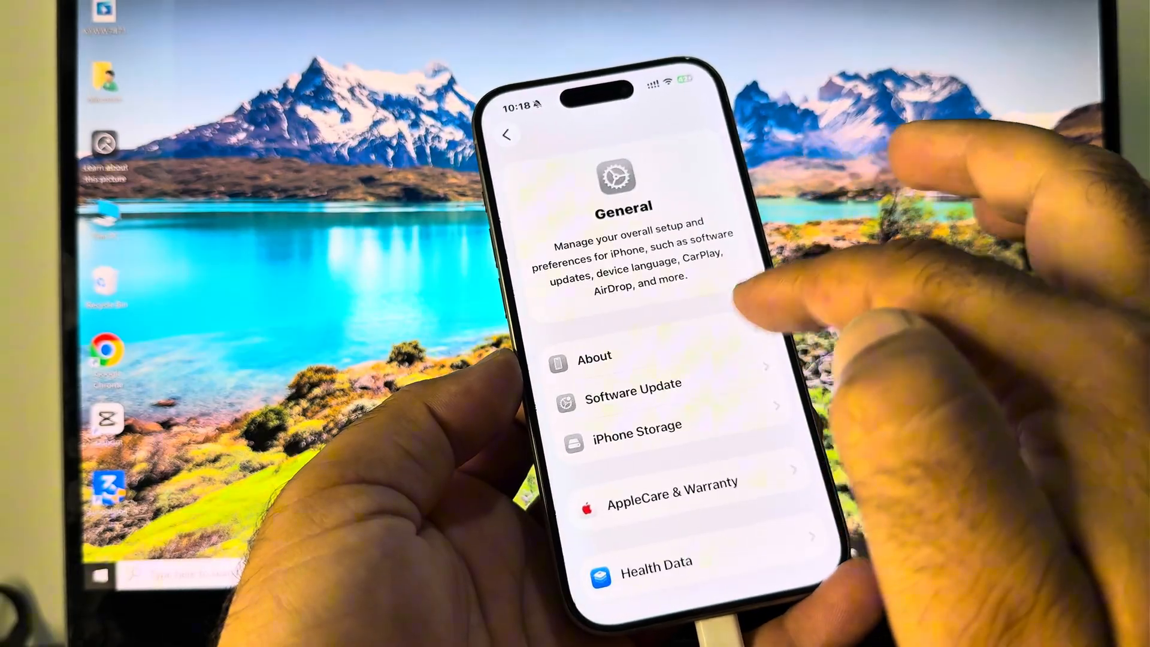
left_click(633, 391)
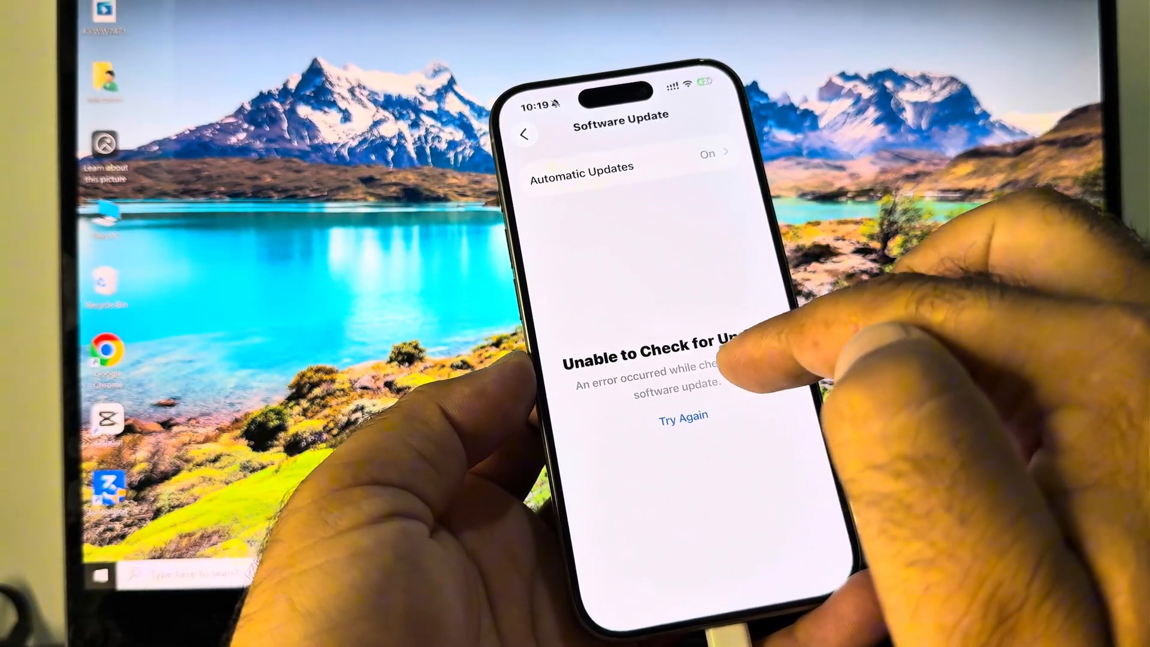
Leave iOS Settings and bring up 3uTools' Smart Flash tools list for the iPhone 15 Pro.
left_click(681, 414)
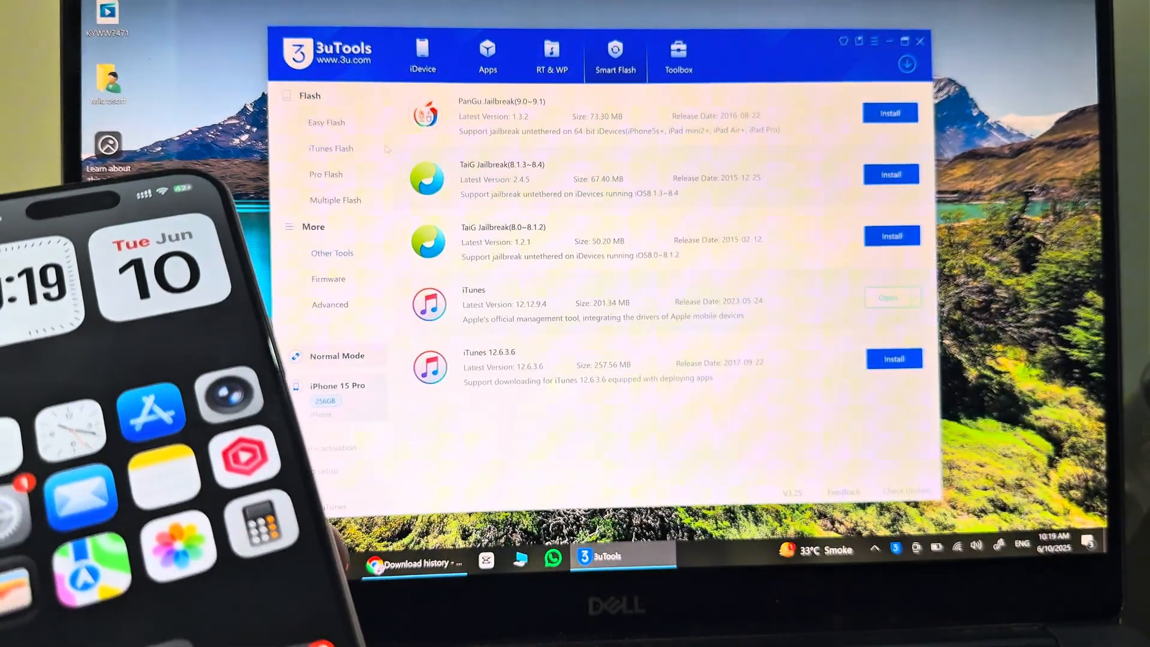
List the iPhone 15 Pro firmware, iOS 26 beta through iOS 18.x, in Smart Flash.
left_click(422, 55)
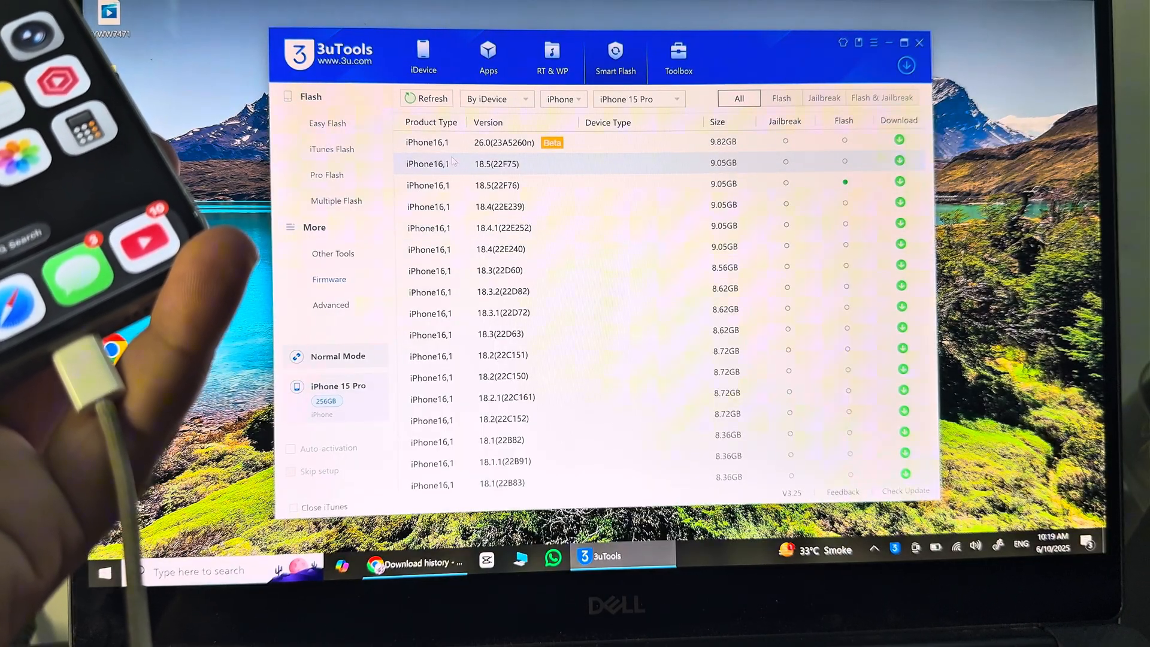
scroll("down", 3)
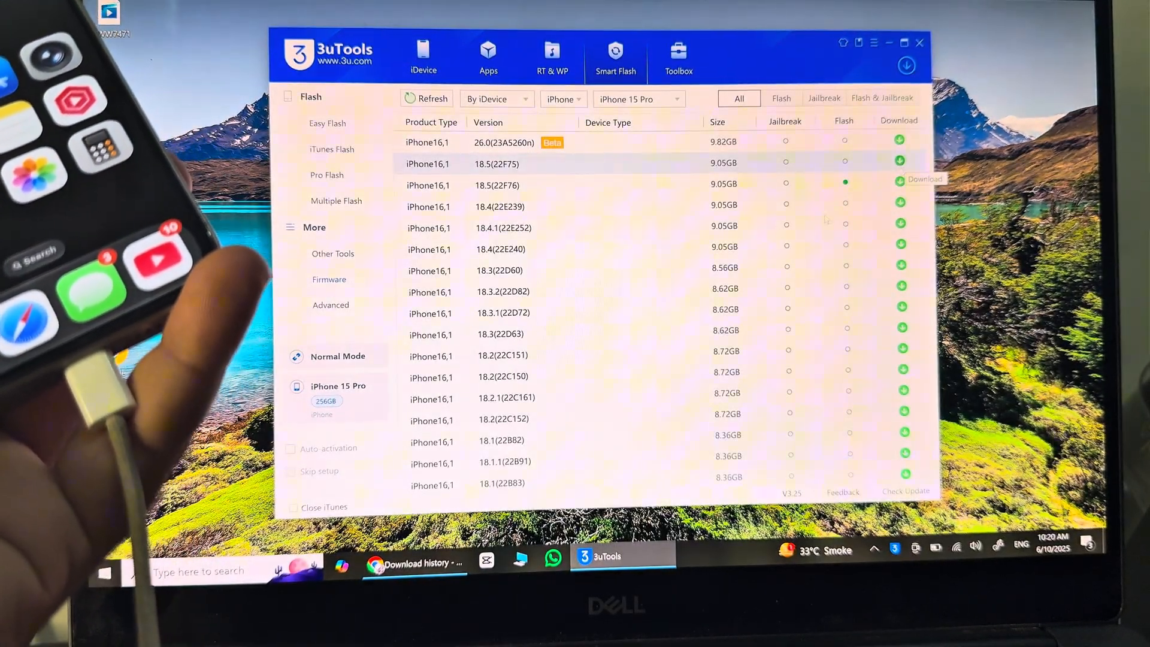
scroll("down", 3)
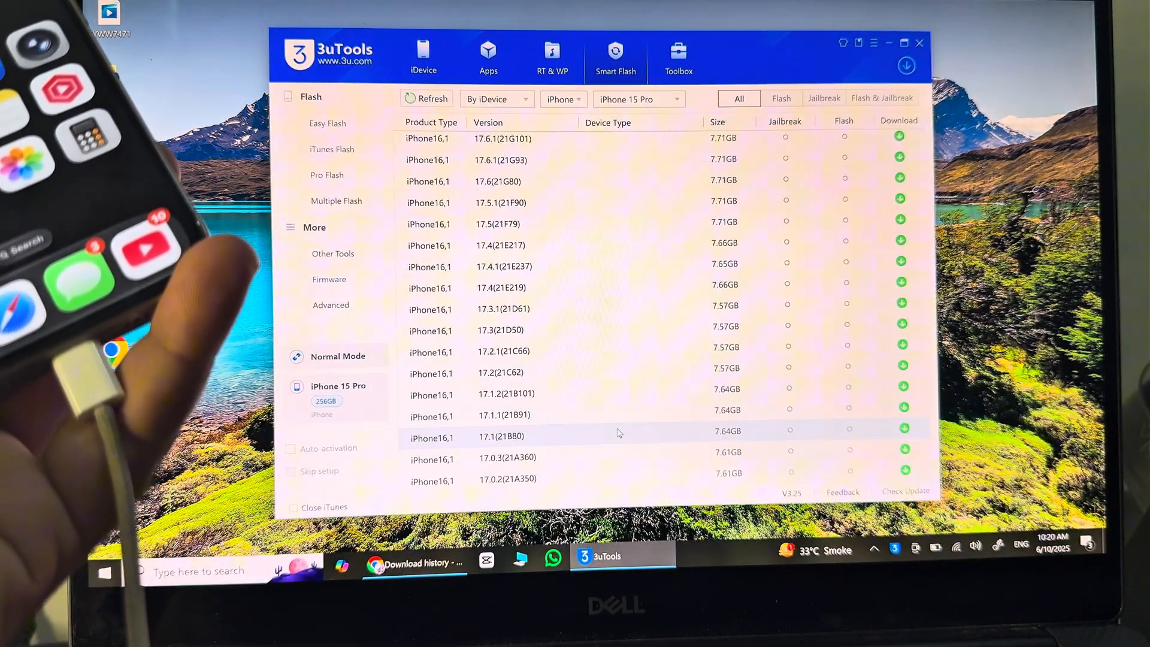